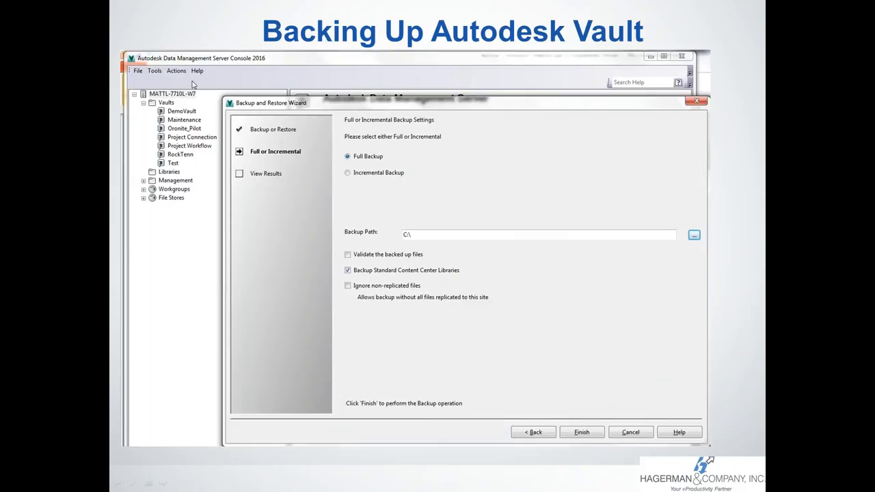
pyautogui.moveTo(260, 67)
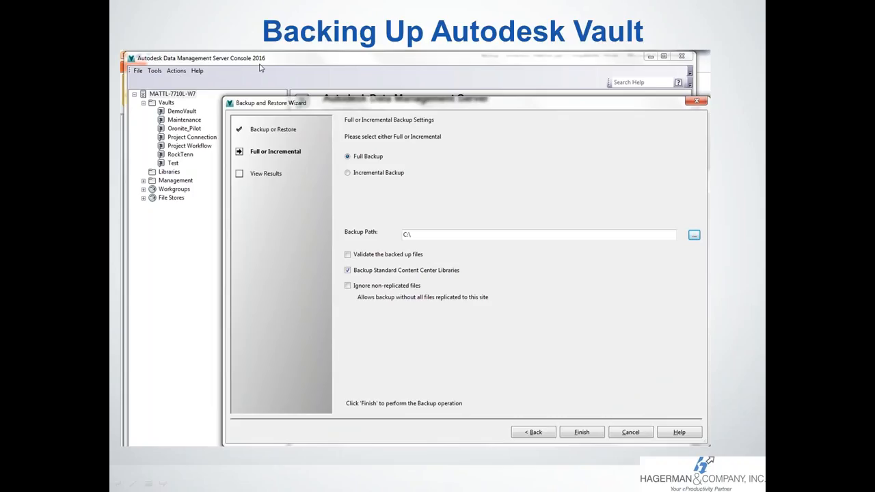
pyautogui.moveTo(269, 63)
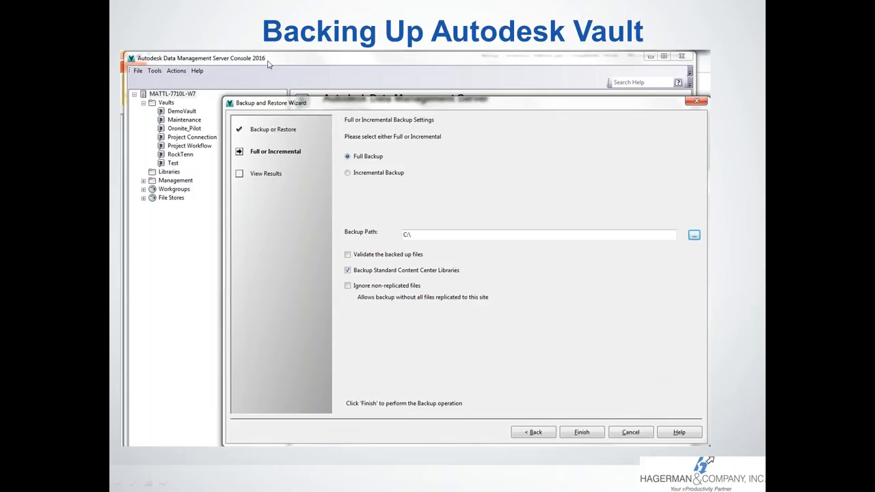
pyautogui.moveTo(227, 71)
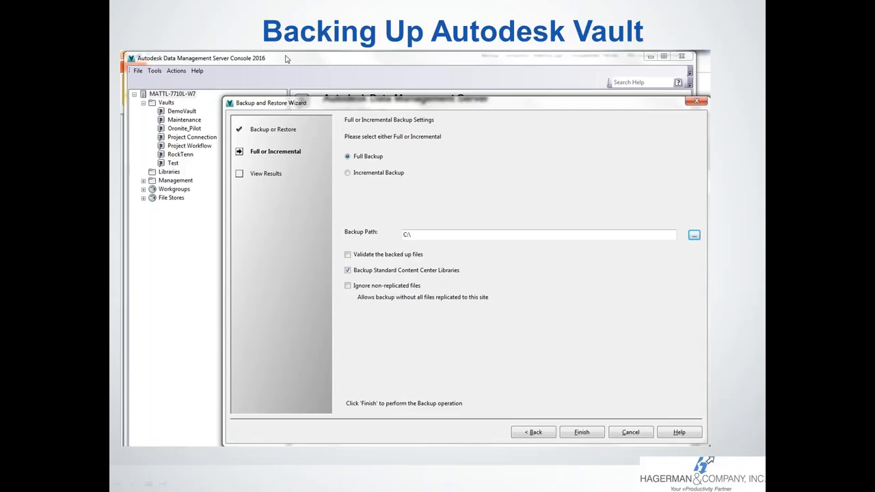
pyautogui.moveTo(334, 130)
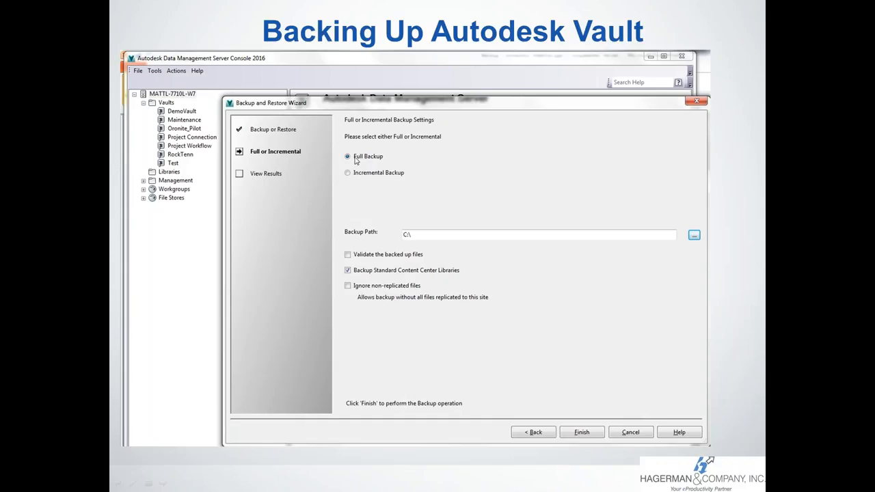
pyautogui.moveTo(390, 211)
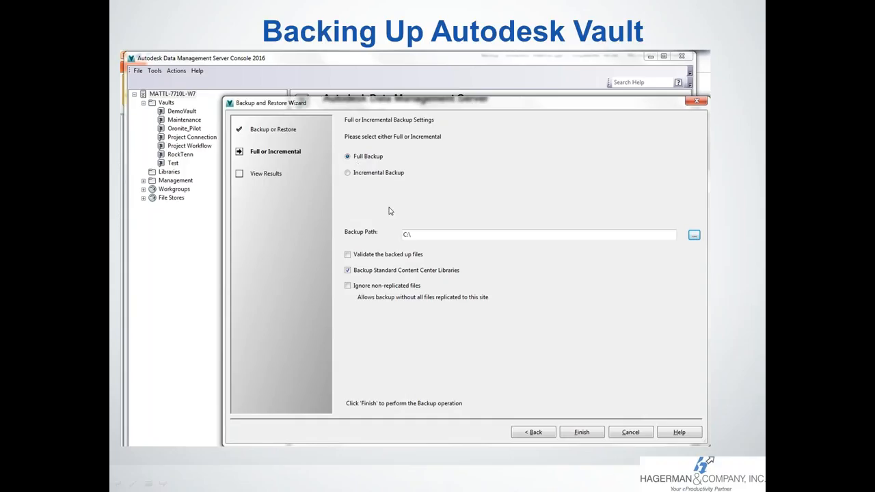
pyautogui.moveTo(412, 238)
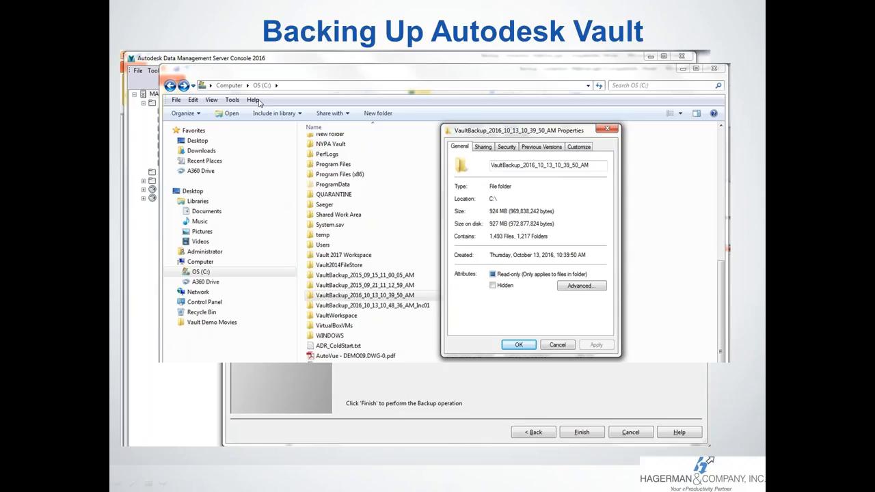
pyautogui.moveTo(293, 189)
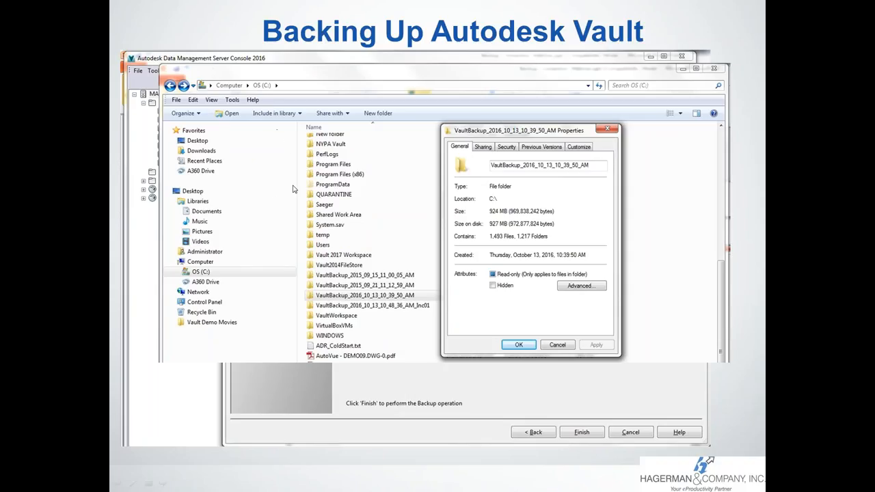
pyautogui.moveTo(345, 289)
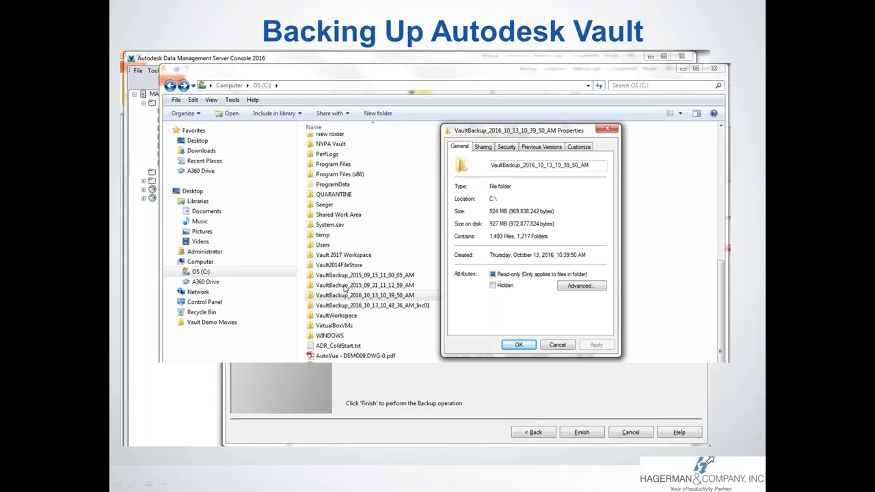
pyautogui.moveTo(338, 302)
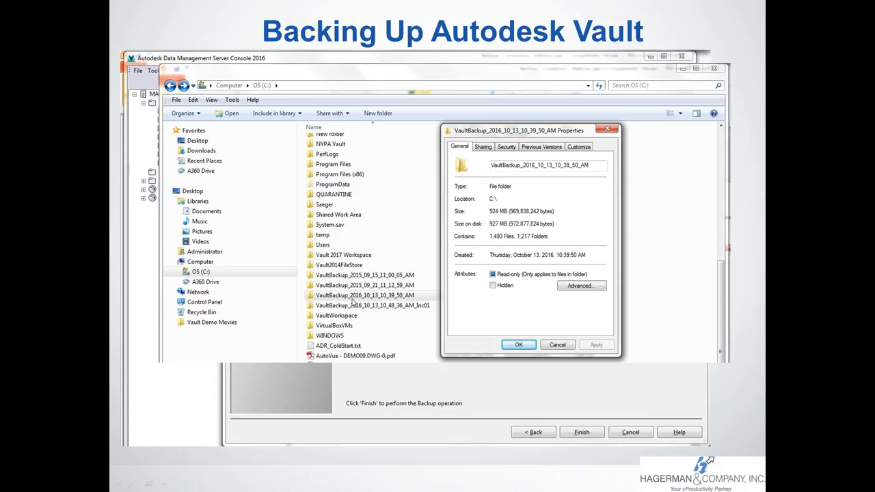
pyautogui.moveTo(352, 302)
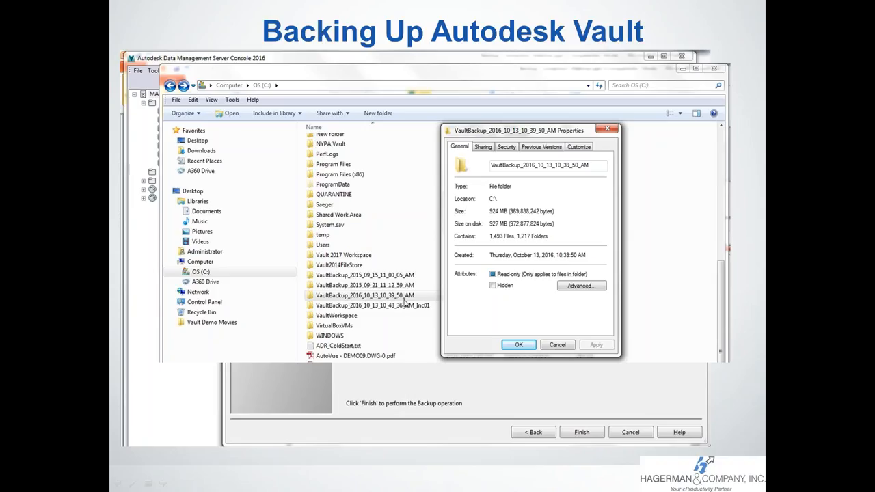
pyautogui.moveTo(405, 303)
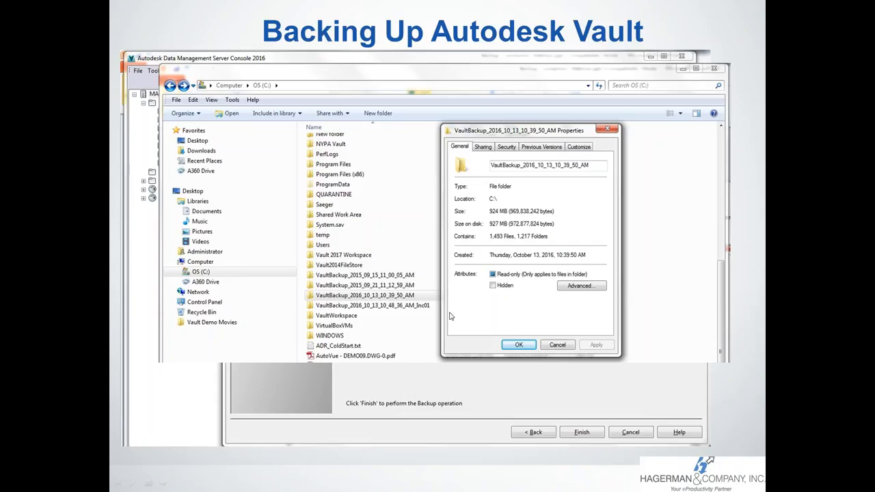
pyautogui.moveTo(496, 218)
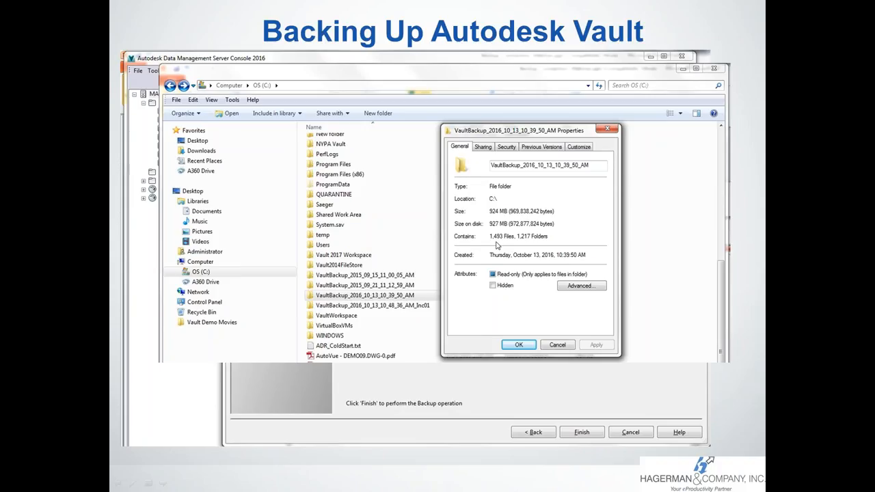
pyautogui.moveTo(496, 248)
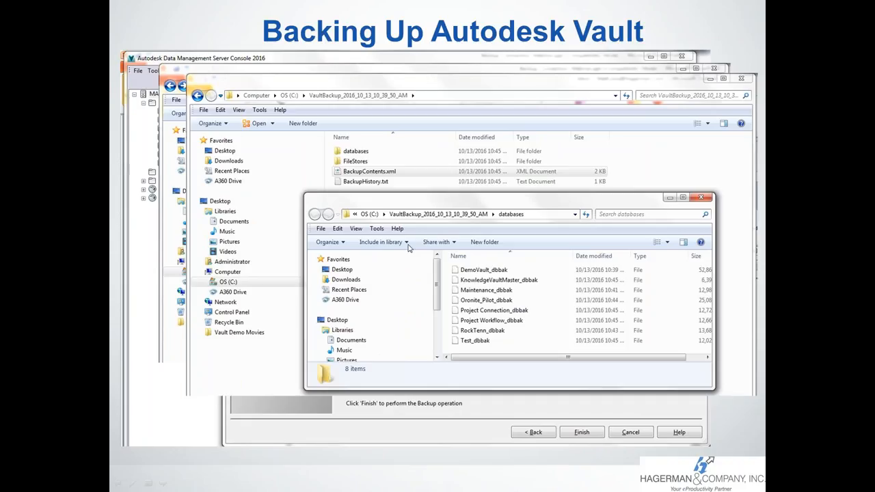
pyautogui.moveTo(386, 117)
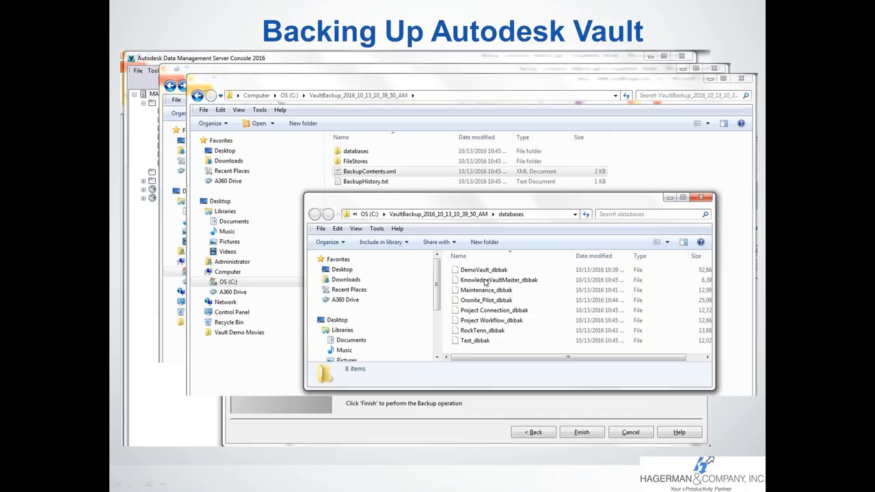
pyautogui.moveTo(477, 242)
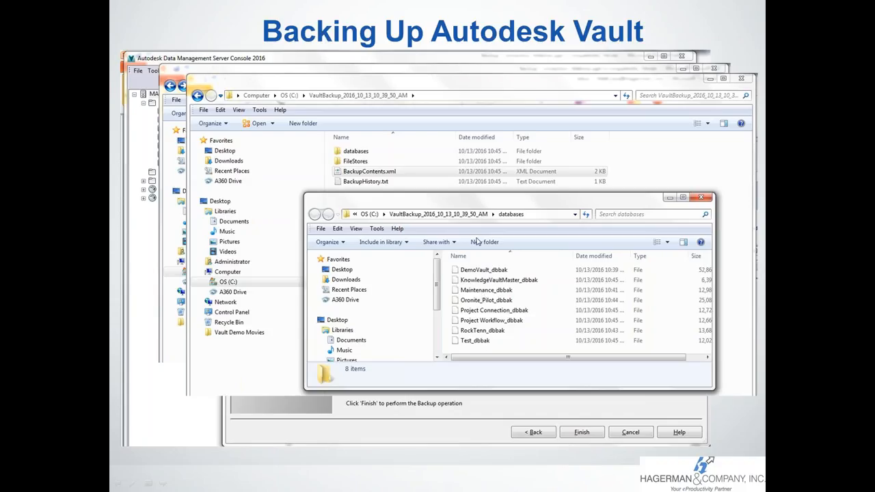
pyautogui.moveTo(480, 268)
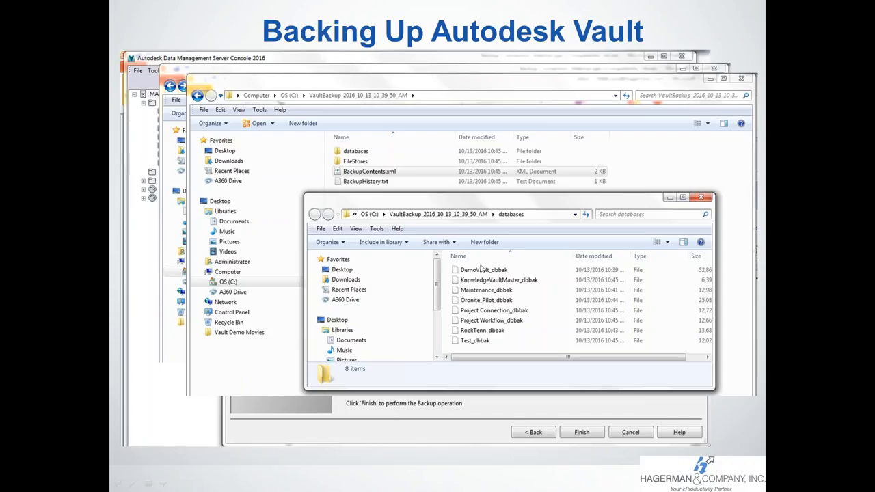
pyautogui.moveTo(479, 323)
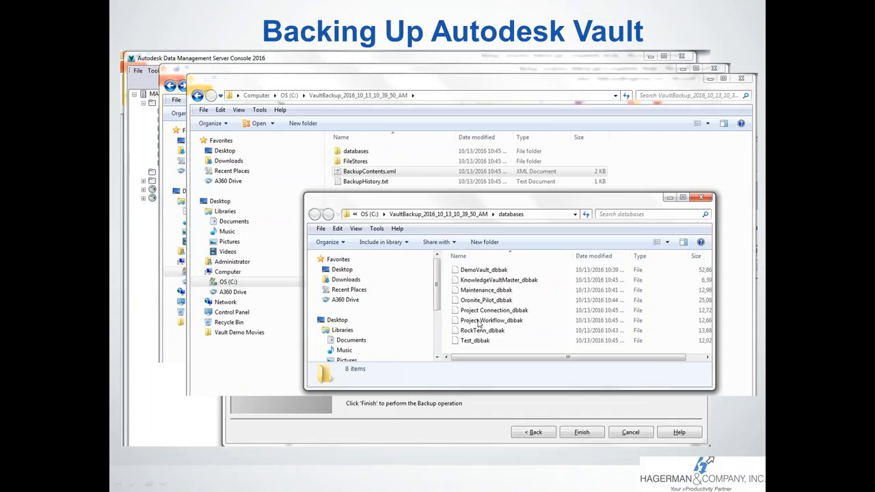
pyautogui.moveTo(354, 162)
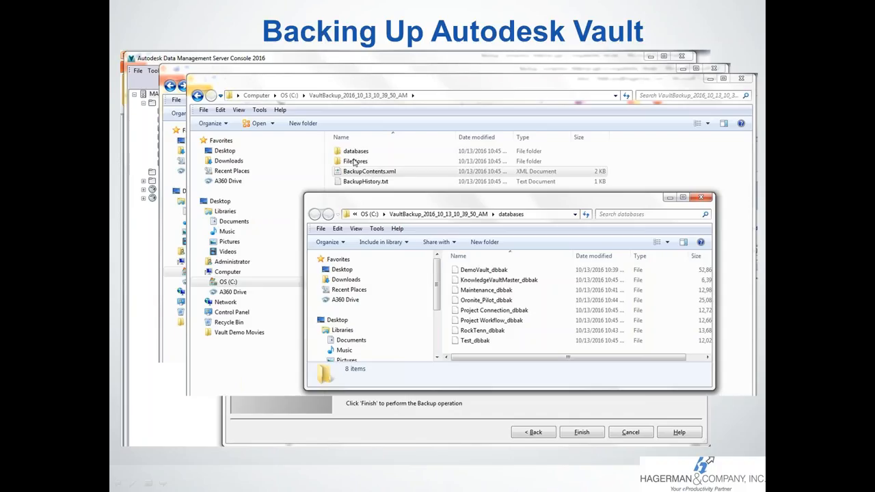
pyautogui.moveTo(354, 163)
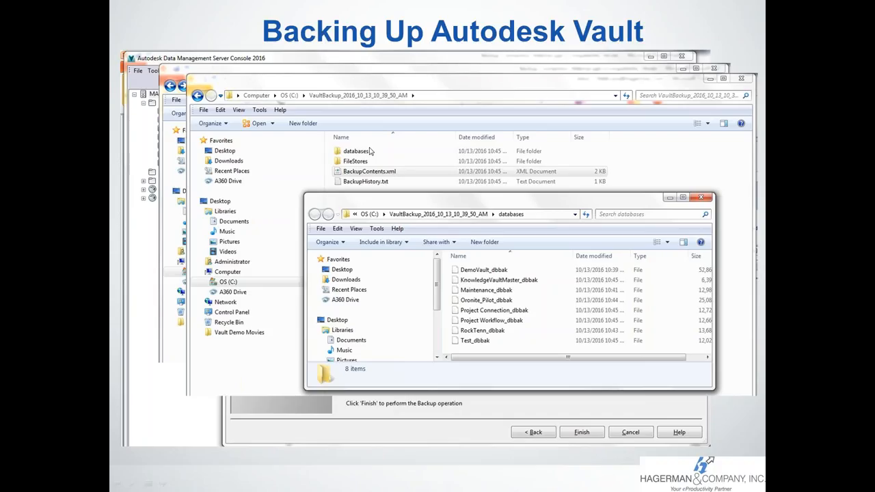
# Step: Open BackupContents.xml from the dated VaultBackup folder in Notepad
pyautogui.doubleClick(369, 170)
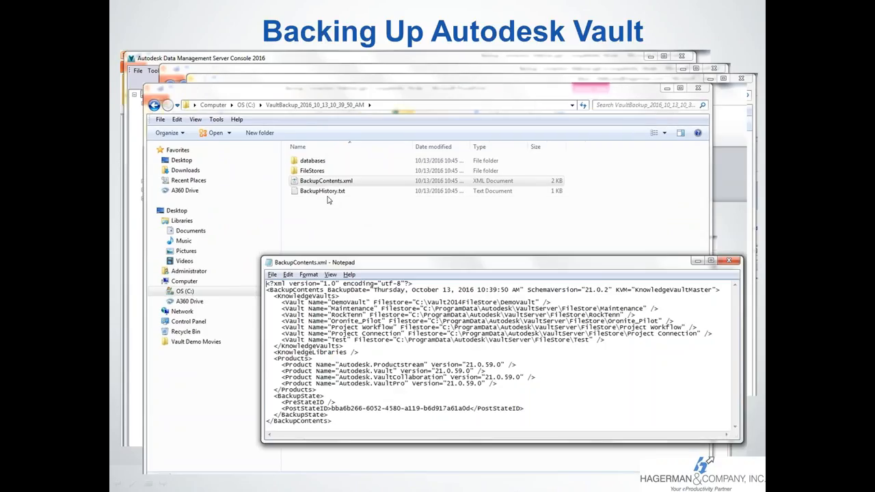
pyautogui.moveTo(350, 190)
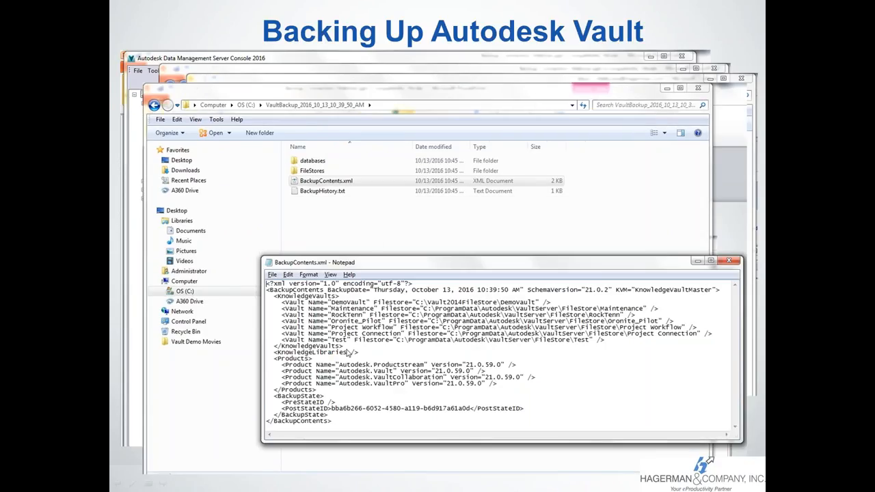
pyautogui.moveTo(365, 327)
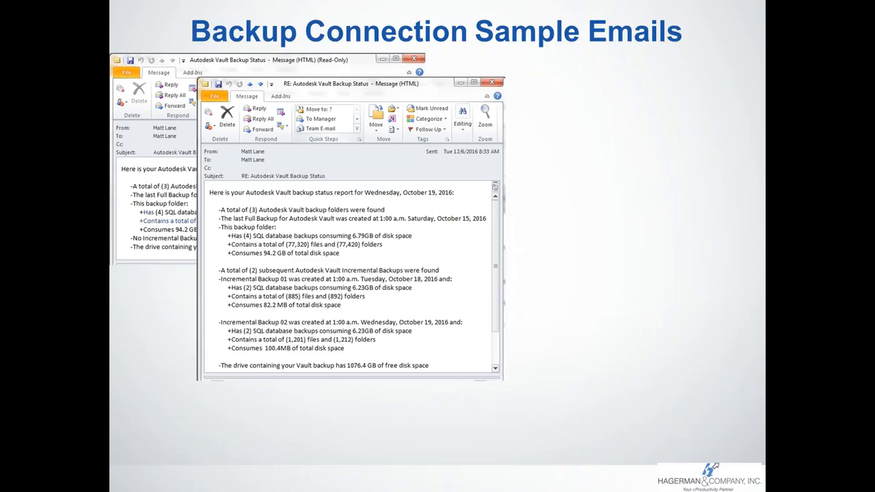
pyautogui.moveTo(266, 184)
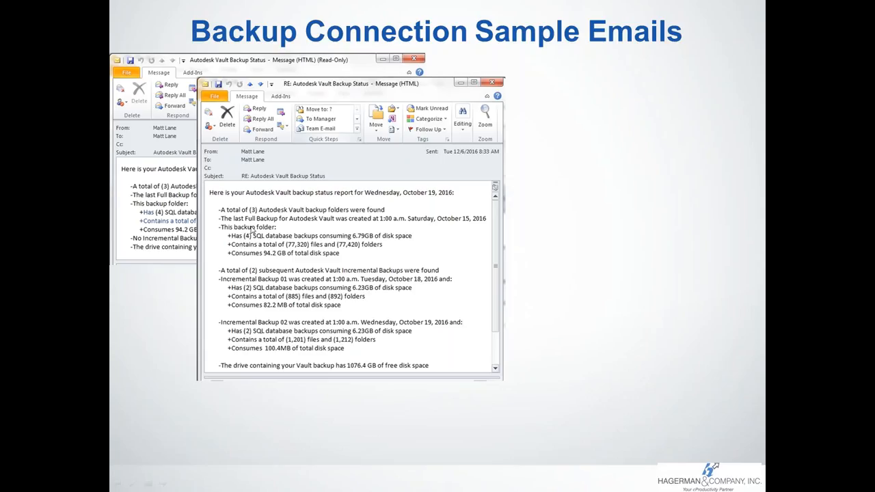
pyautogui.moveTo(235, 280)
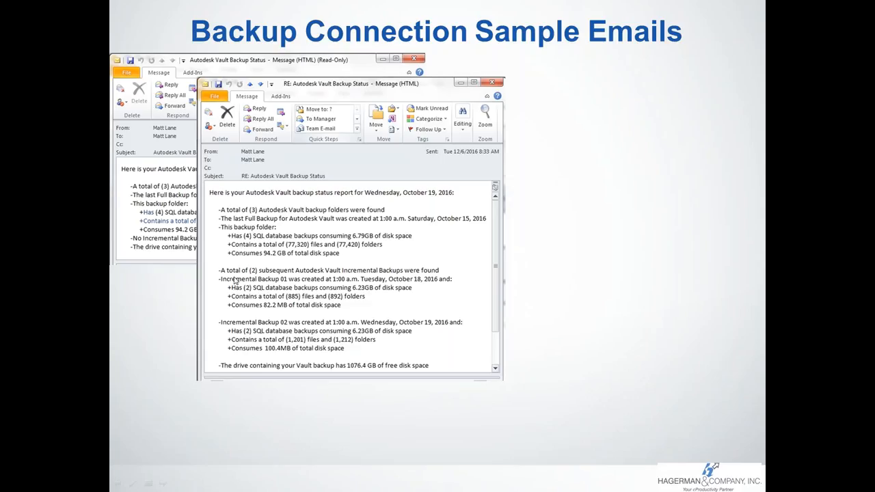
pyautogui.moveTo(266, 277)
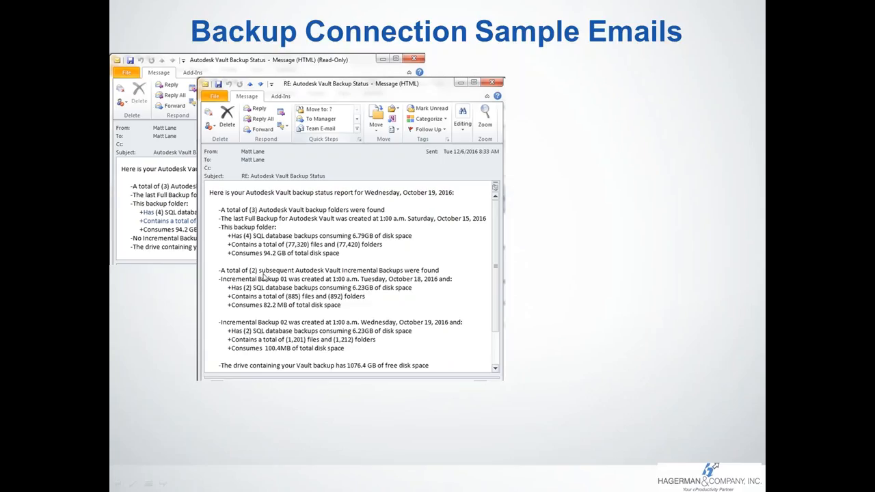
pyautogui.moveTo(403, 280)
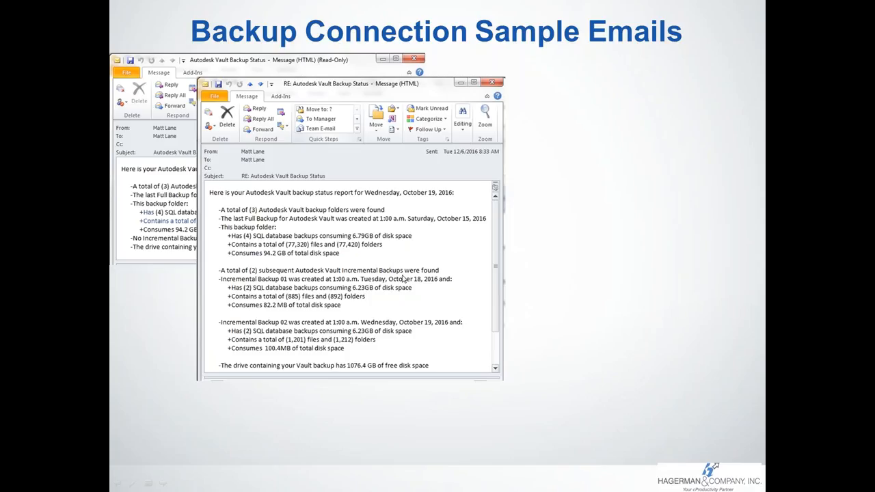
pyautogui.moveTo(342, 275)
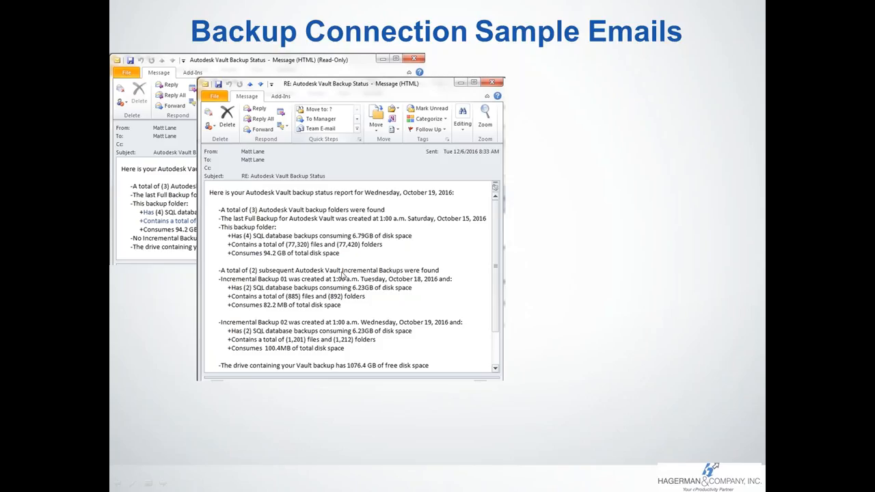
pyautogui.moveTo(472, 226)
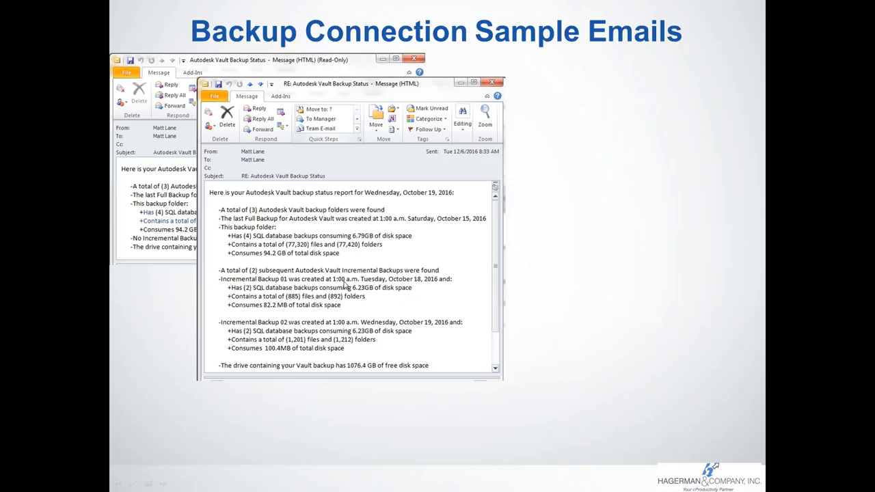
pyautogui.moveTo(369, 285)
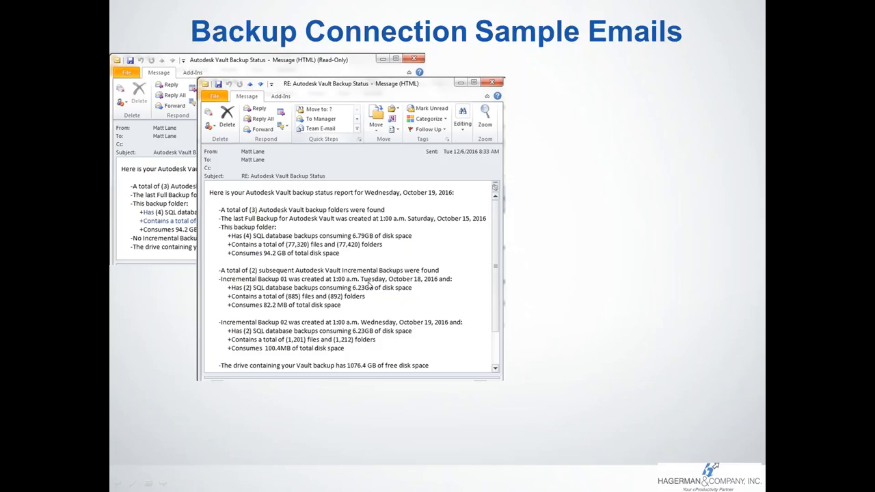
pyautogui.moveTo(365, 330)
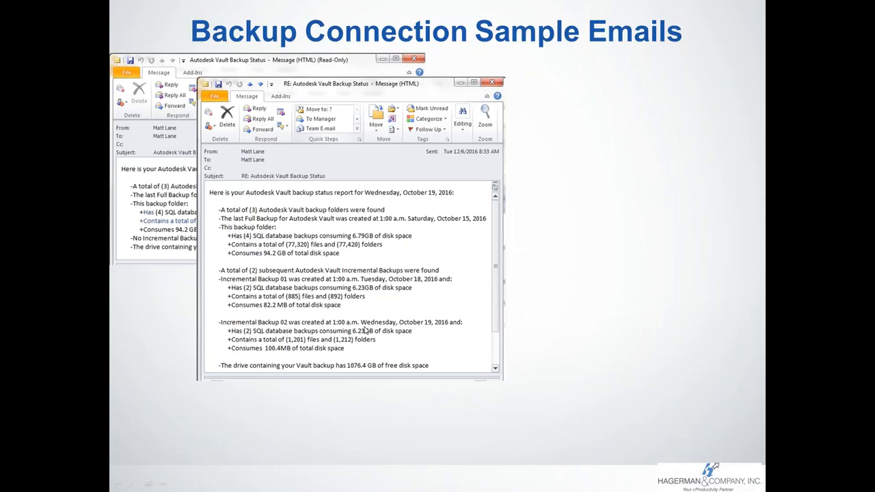
pyautogui.moveTo(317, 319)
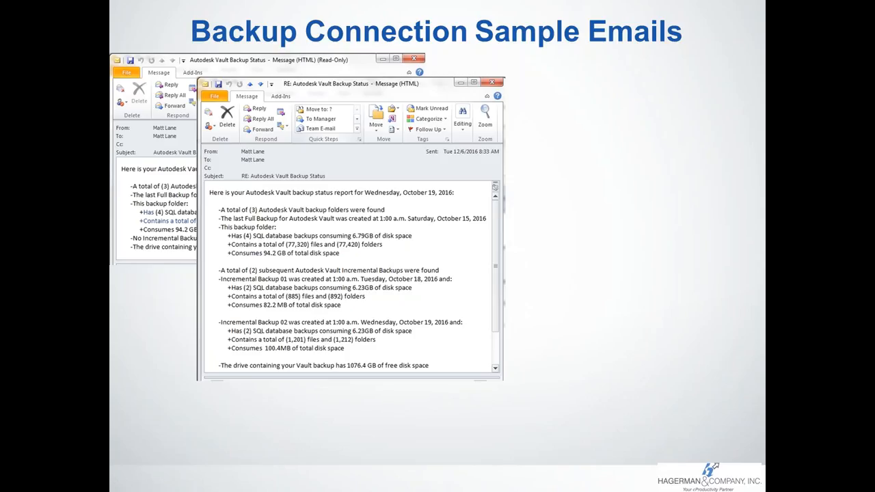
pyautogui.moveTo(286, 309)
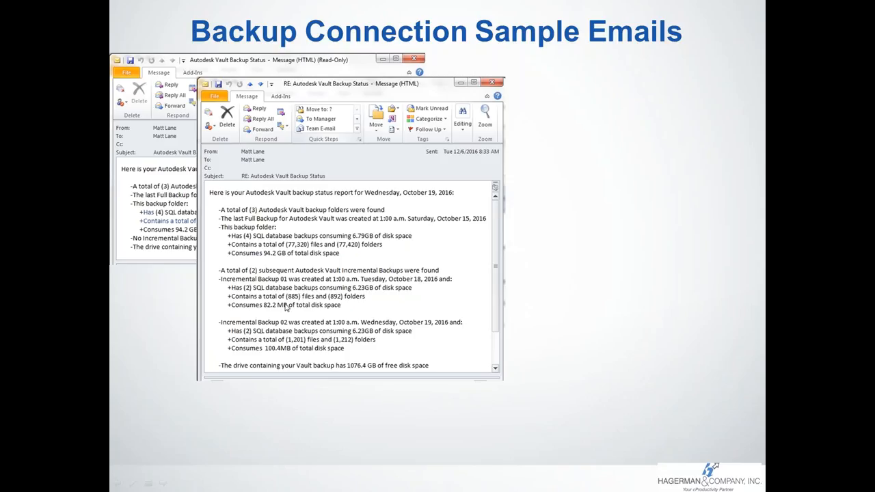
pyautogui.moveTo(290, 306)
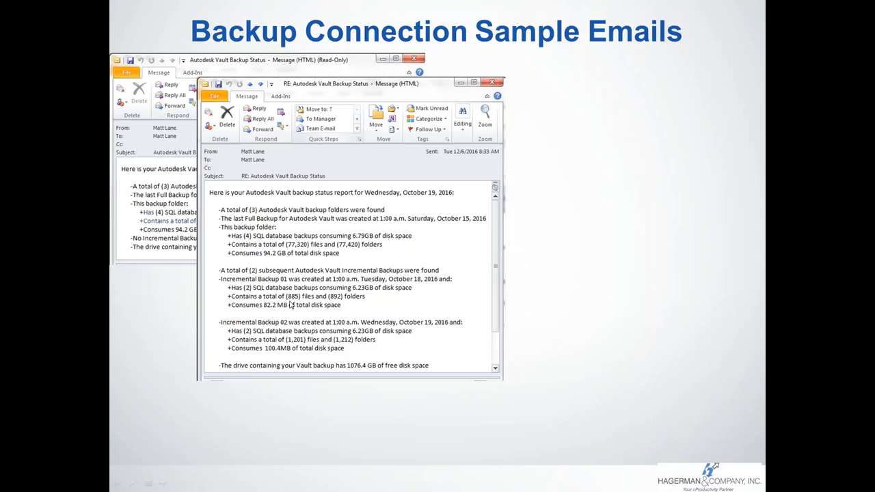
pyautogui.moveTo(292, 304)
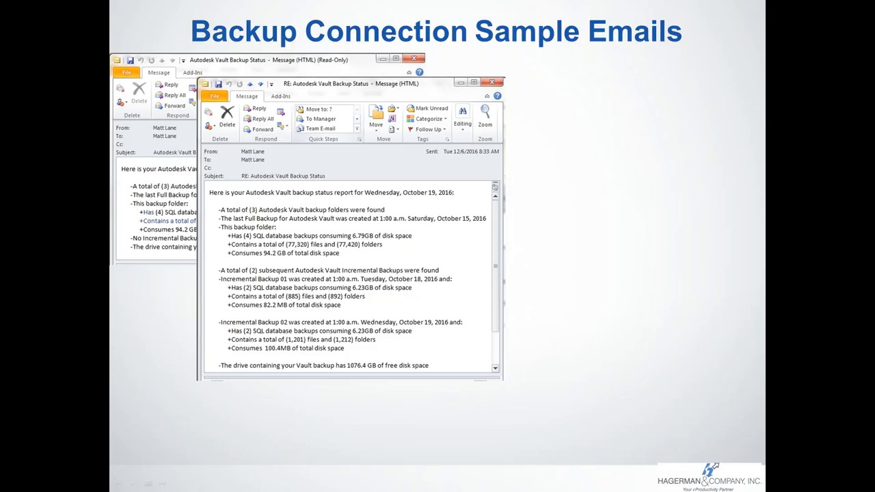
pyautogui.moveTo(308, 346)
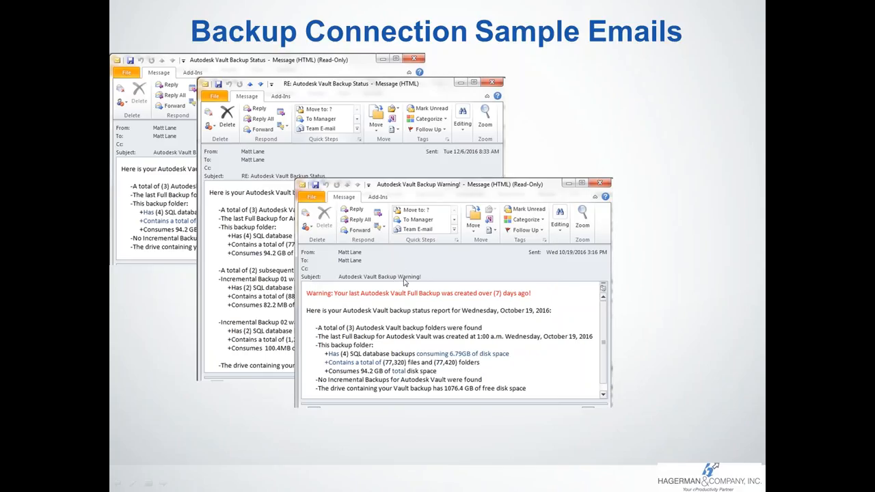
pyautogui.moveTo(380, 298)
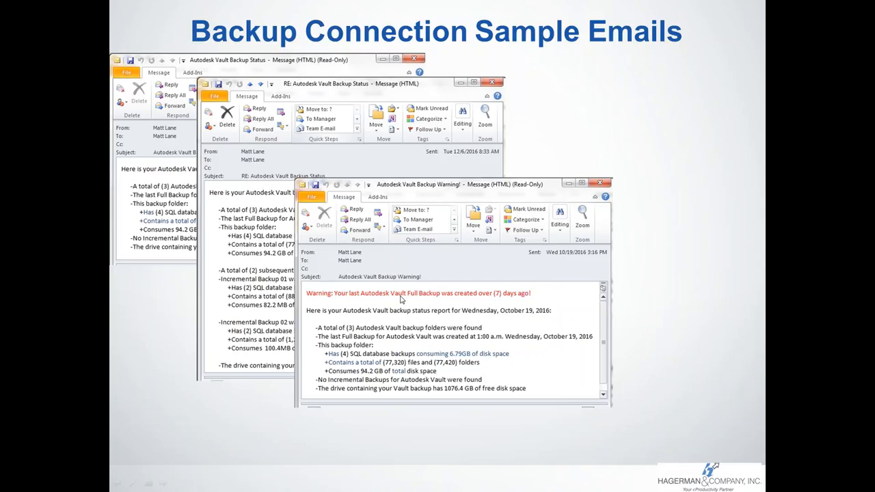
pyautogui.moveTo(366, 297)
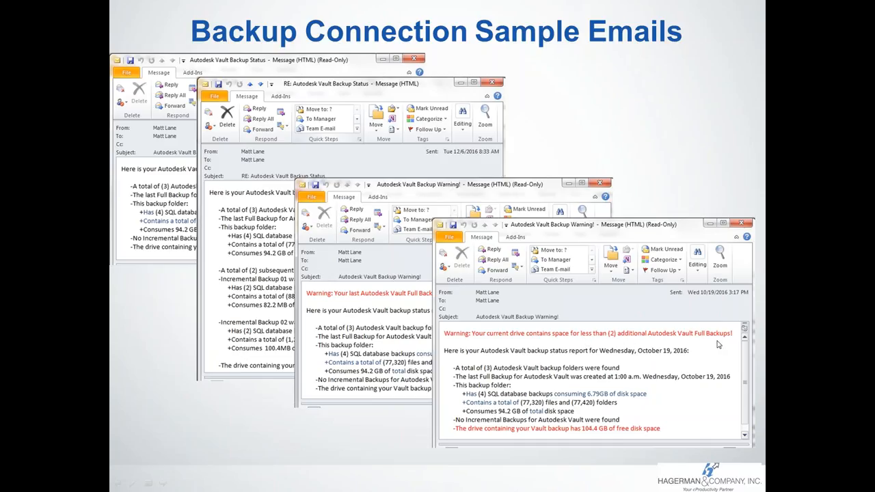
pyautogui.moveTo(559, 413)
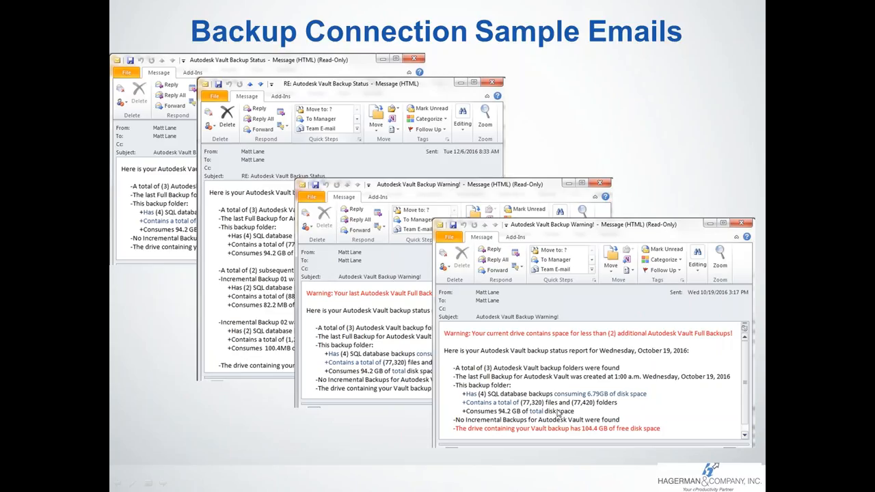
pyautogui.moveTo(502, 418)
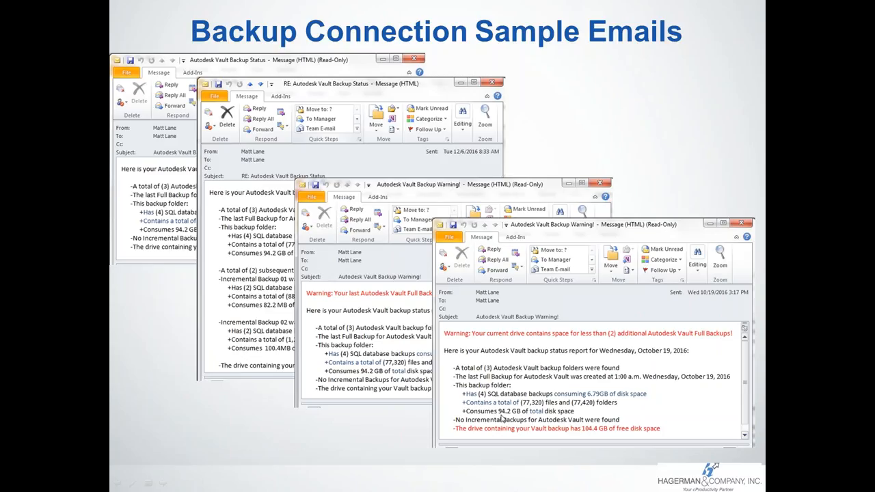
pyautogui.moveTo(590, 435)
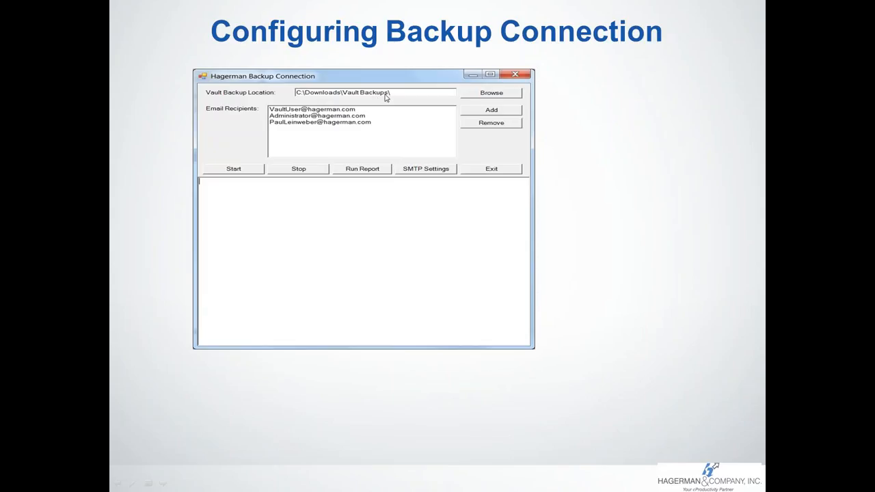
pyautogui.moveTo(479, 113)
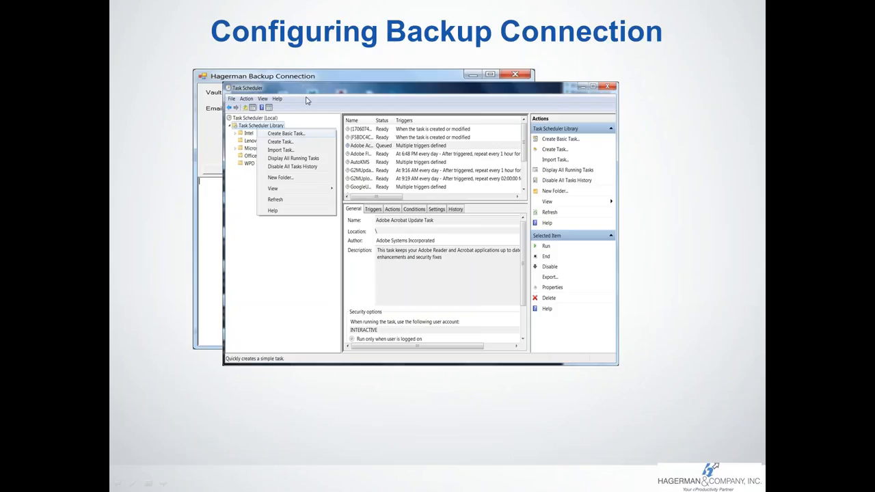
pyautogui.moveTo(300, 140)
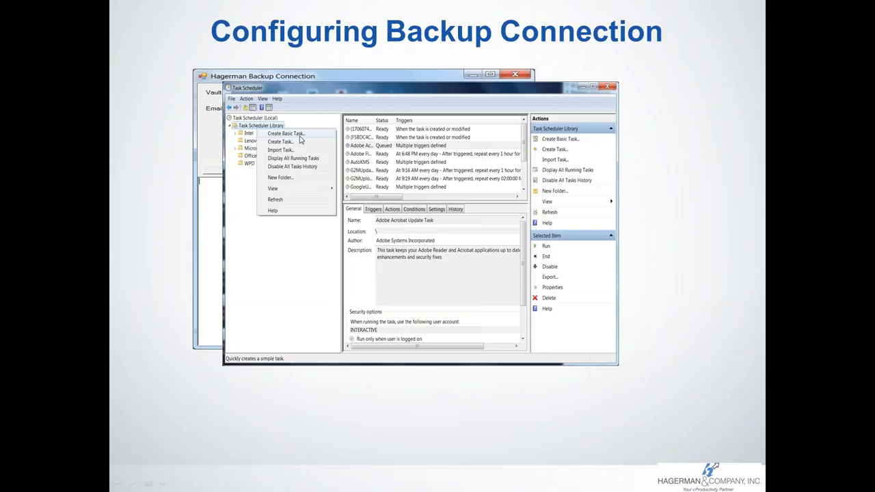
# Step: Advance the wizard slides through task name, trigger, daily schedule, program, and summary
pyautogui.click(285, 133)
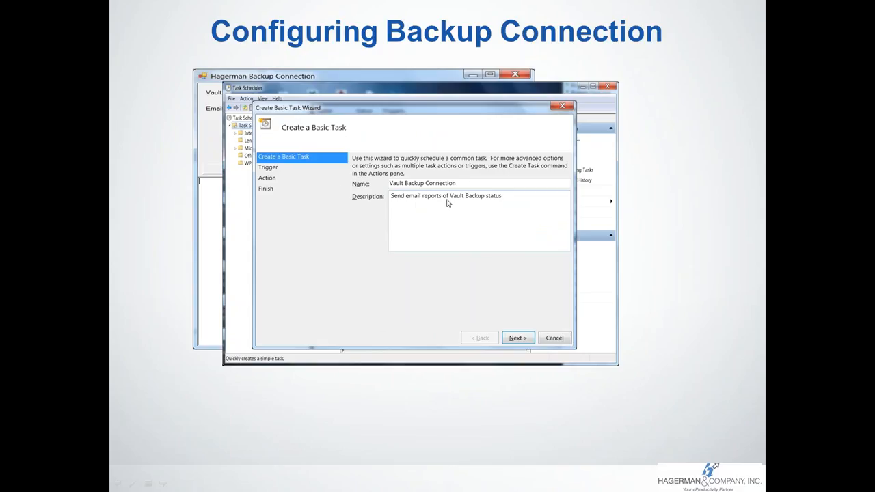
pyautogui.click(517, 337)
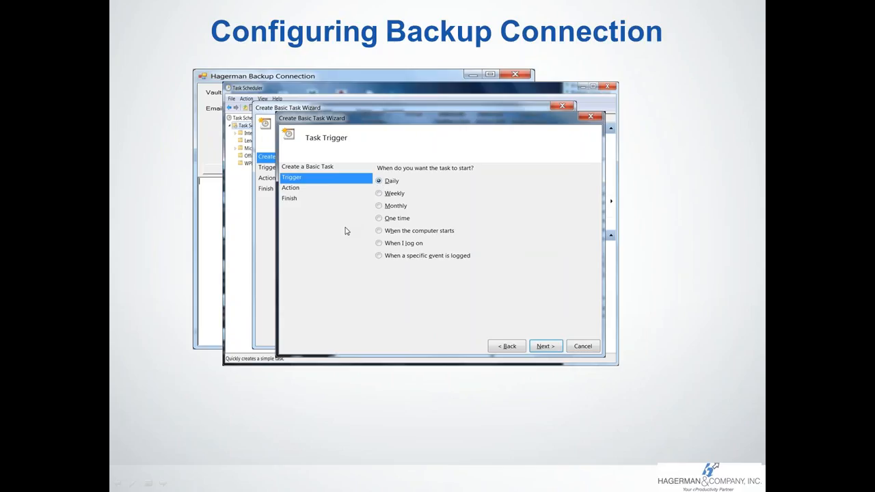
pyautogui.click(545, 346)
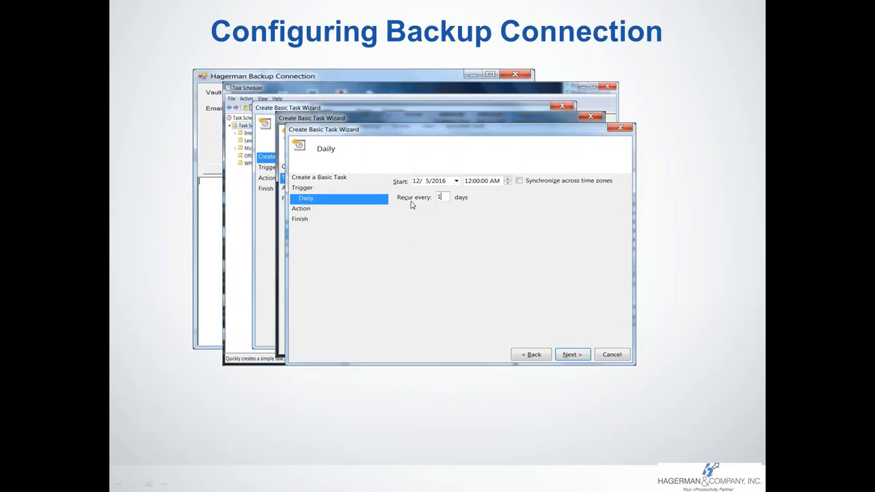
pyautogui.click(572, 354)
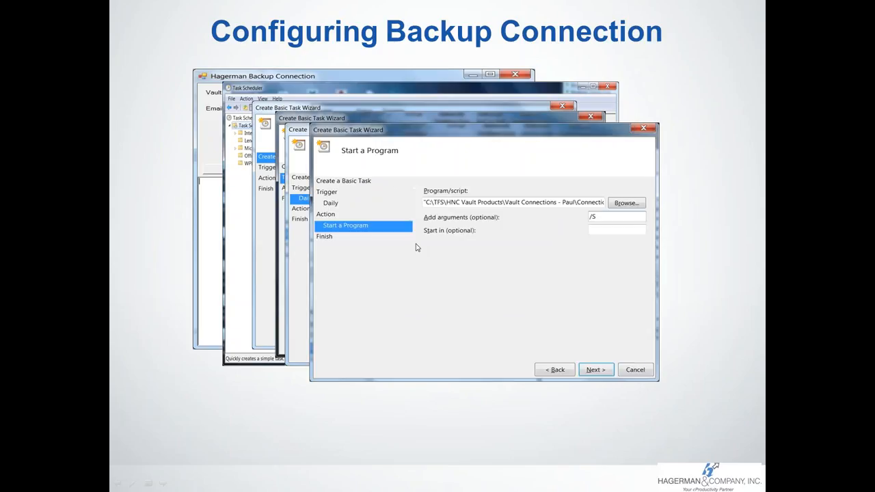
pyautogui.moveTo(626, 203)
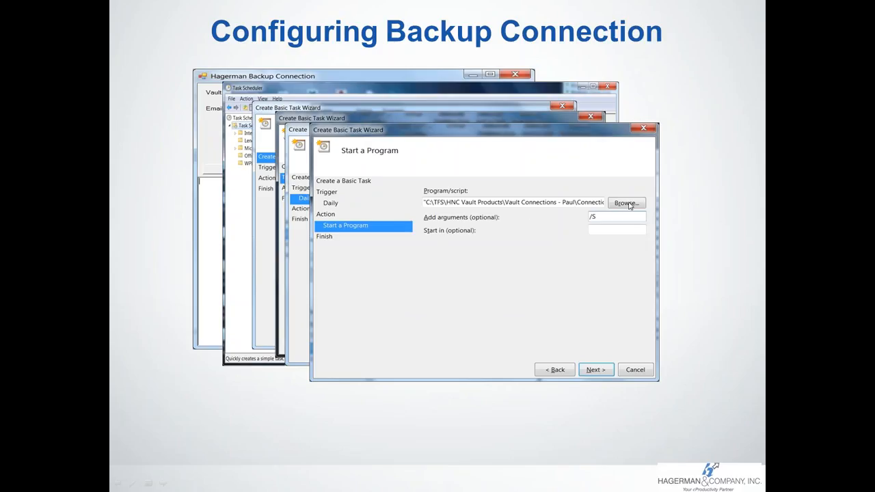
pyautogui.moveTo(628, 205)
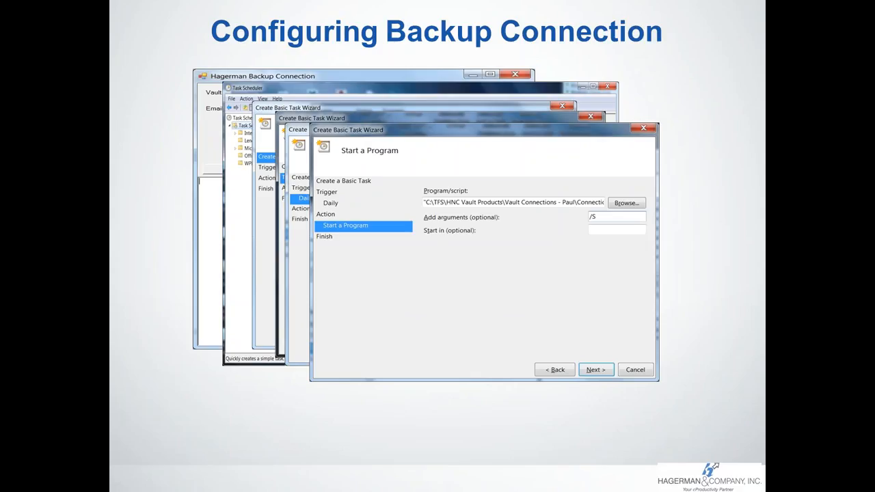
pyautogui.click(594, 369)
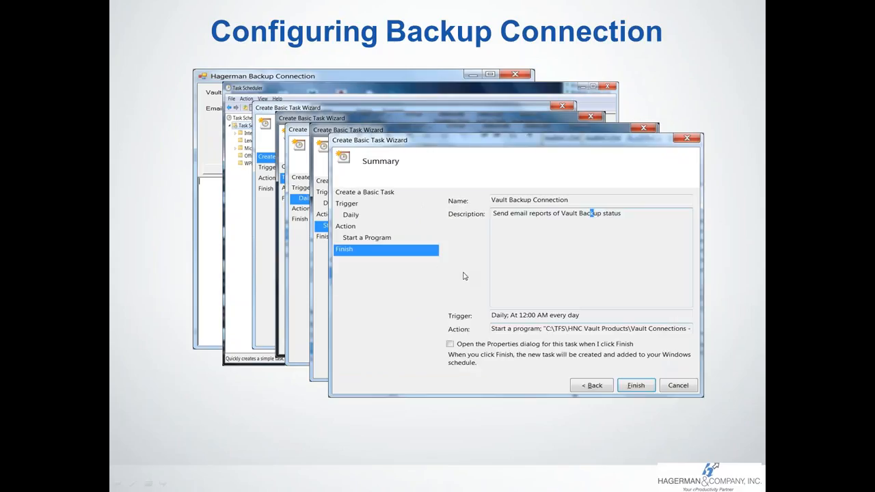
pyautogui.moveTo(470, 271)
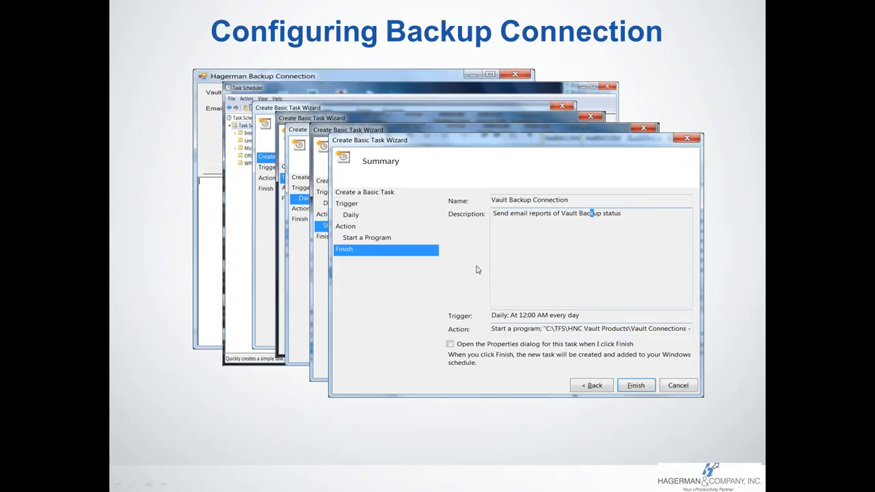
pyautogui.moveTo(463, 268)
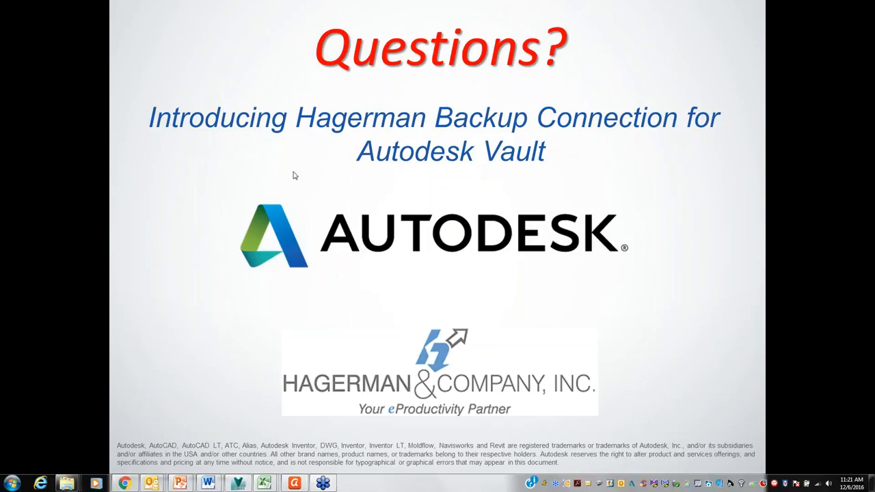
pyautogui.moveTo(410, 279)
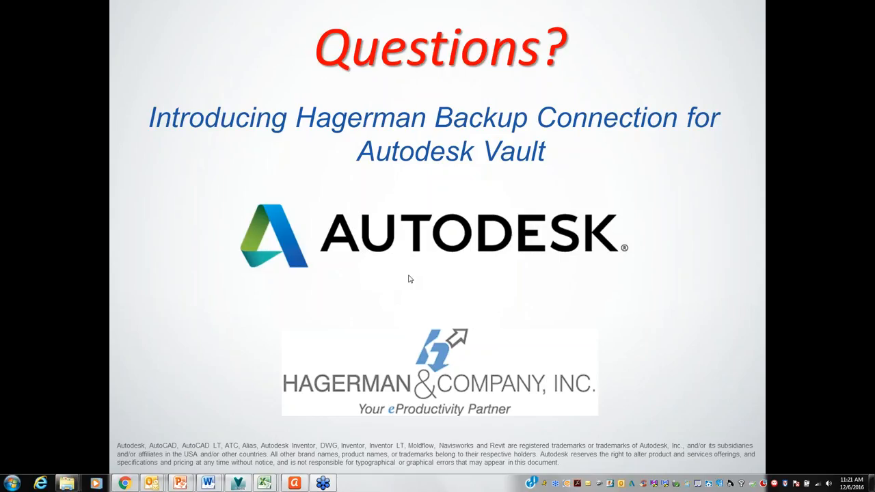
pyautogui.moveTo(426, 292)
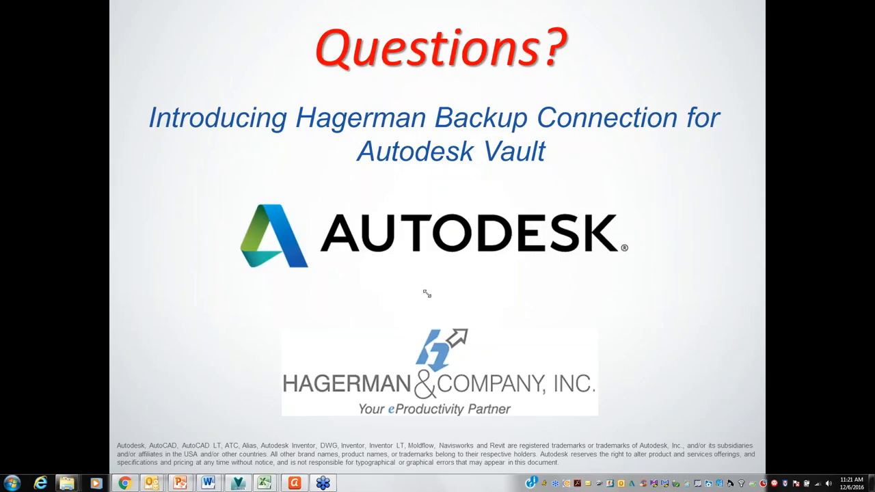